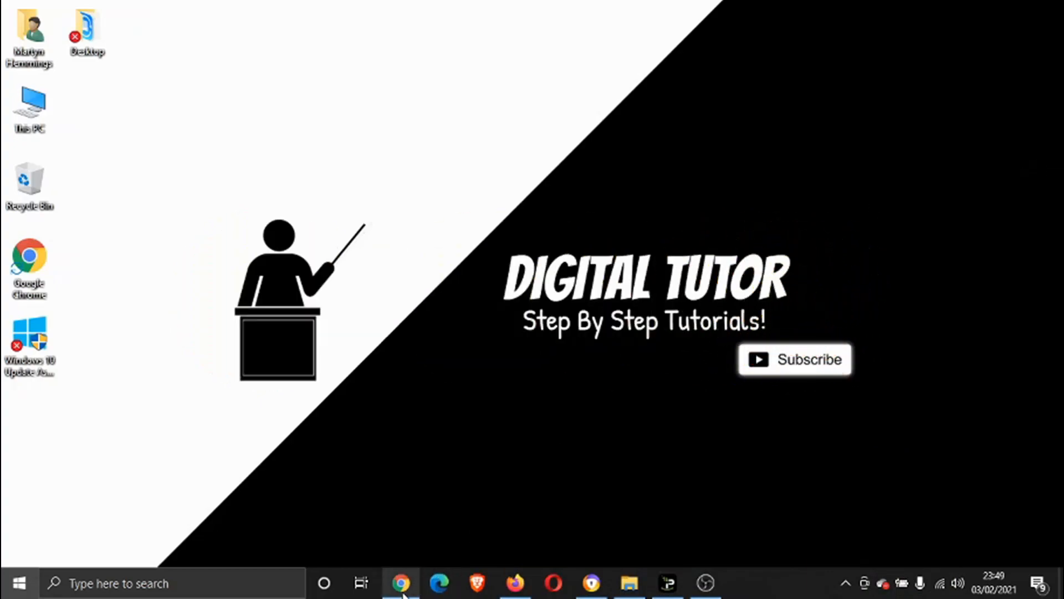
# Search YouTube for 'digital tutor step by step' in the Chrome browser
pyautogui.click(401, 582)
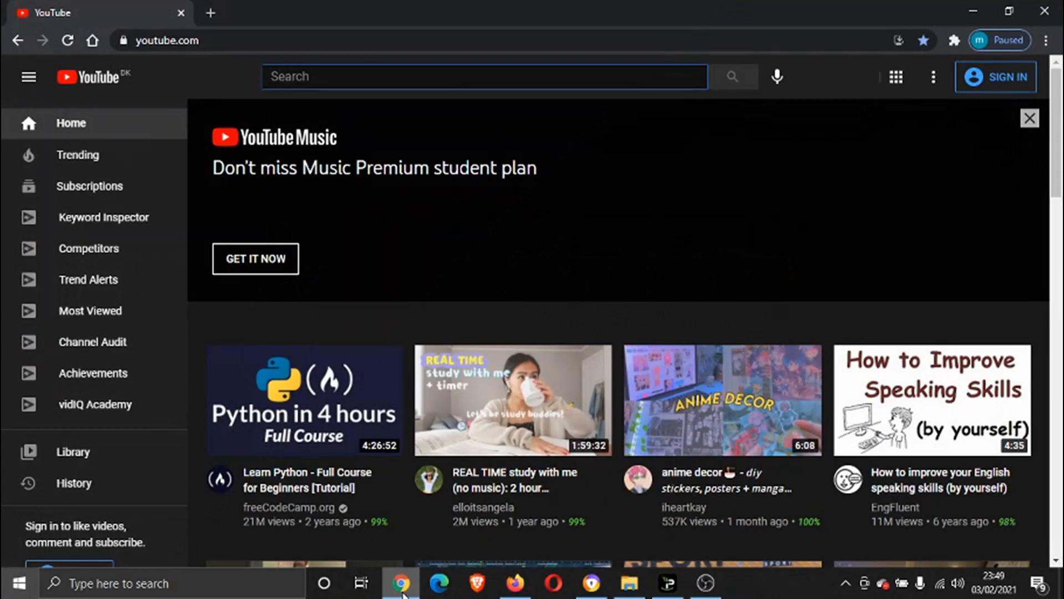
pyautogui.write('digital tutor')
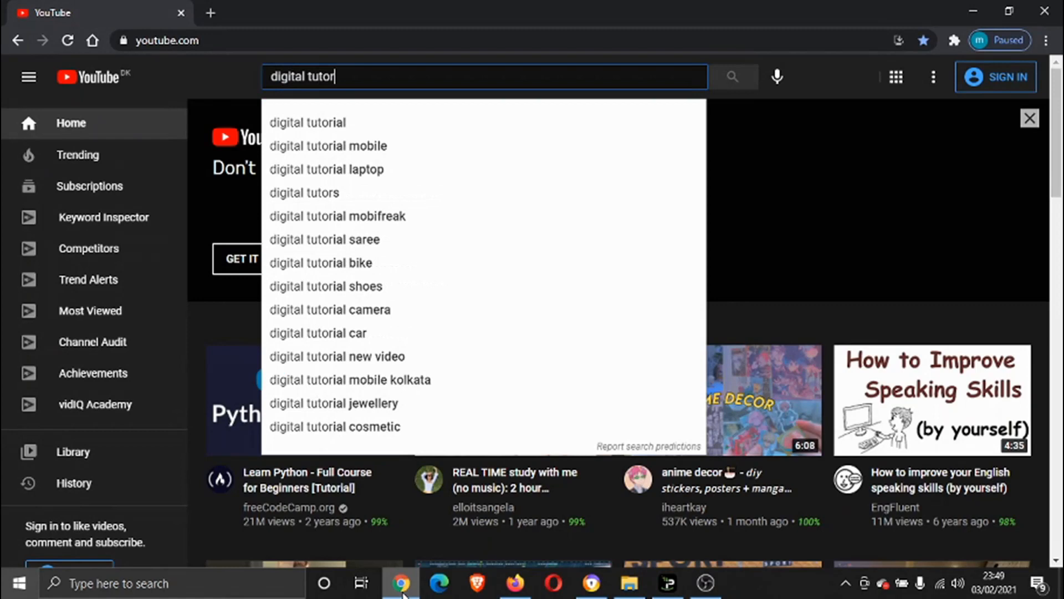
pyautogui.press('Enter')
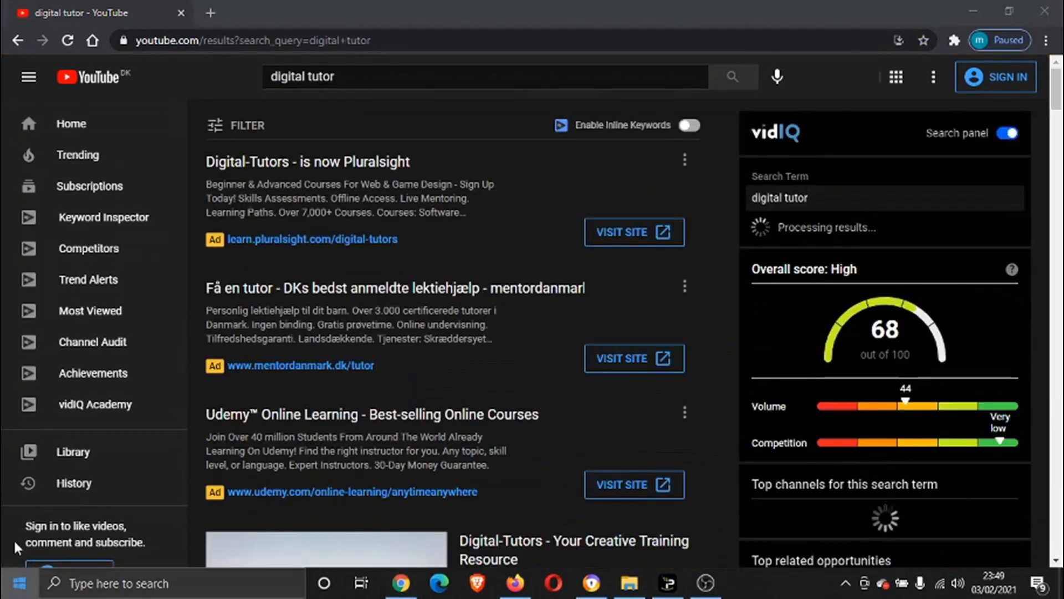
pyautogui.click(476, 77)
pyautogui.write(' step by step')
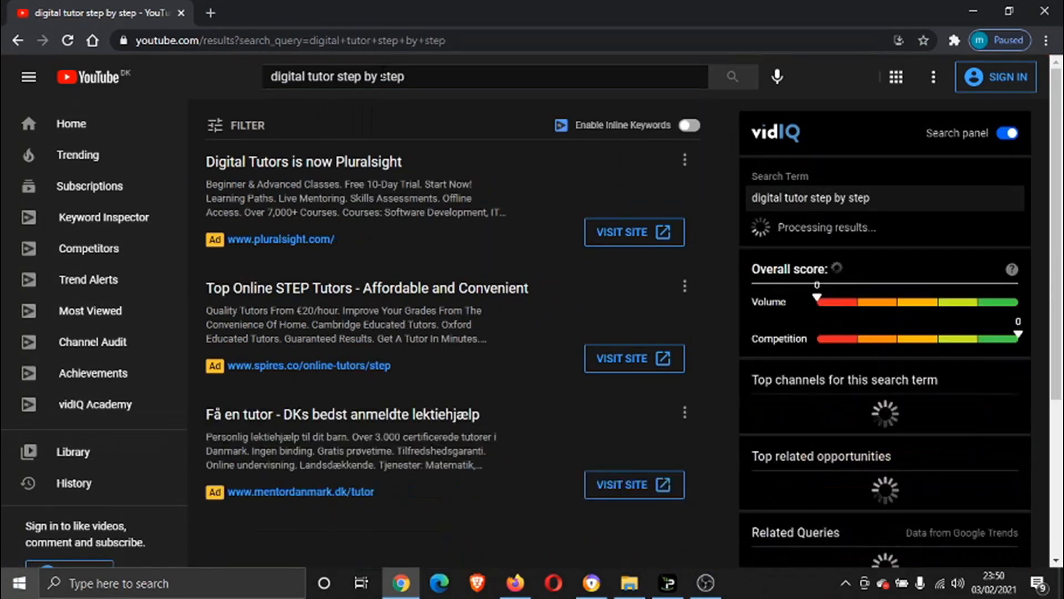
# Open the Digital Tutor - Step By Step Tutorials! channel from the results
pyautogui.scroll(-3)
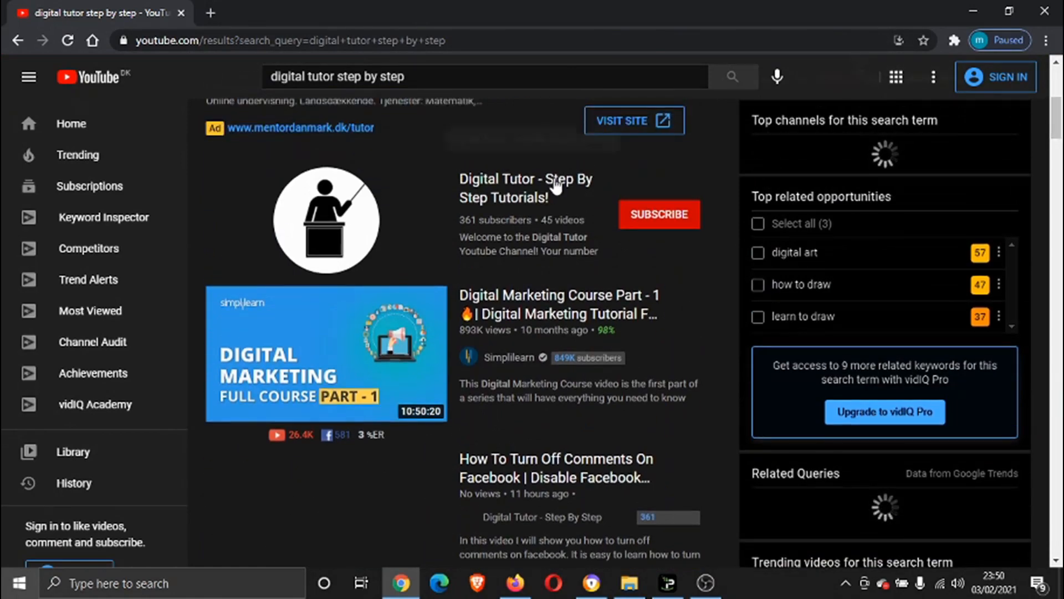
pyautogui.click(525, 189)
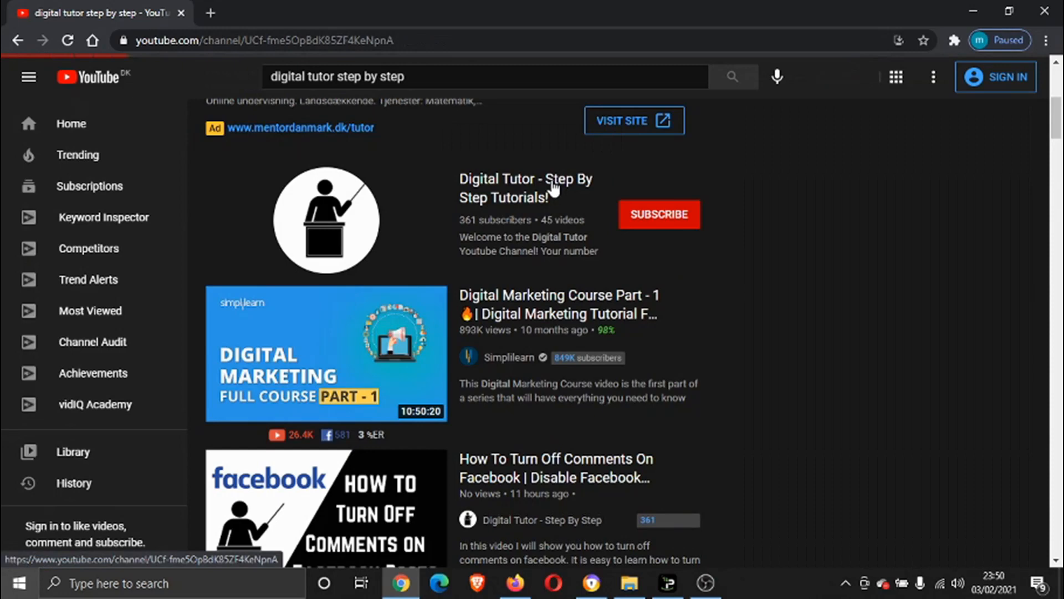
# Play the How To Remove Manycam Logo video muted and pause it at 0:25
pyautogui.click(525, 188)
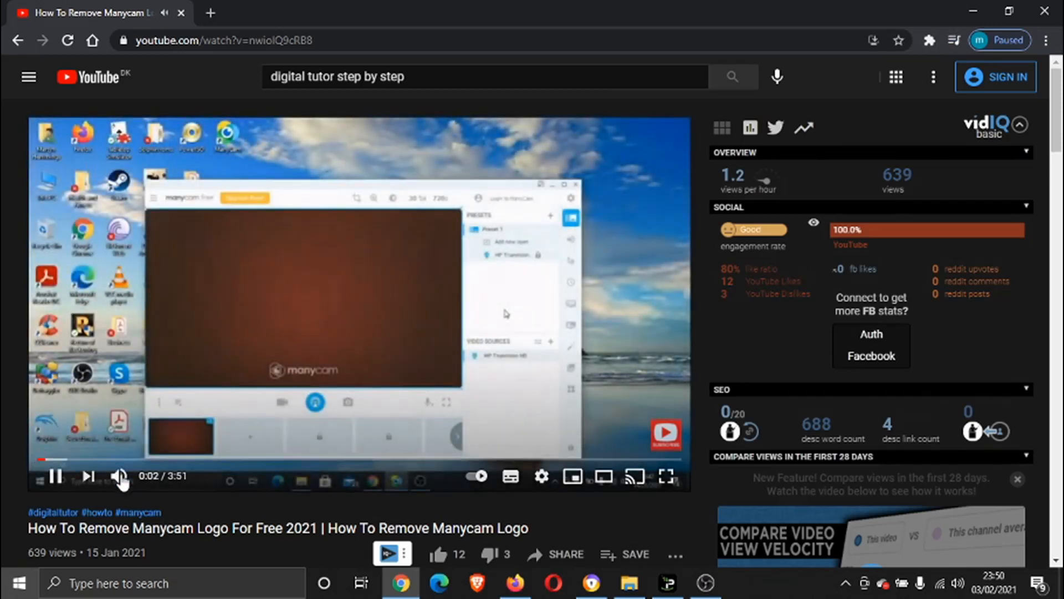
pyautogui.click(118, 476)
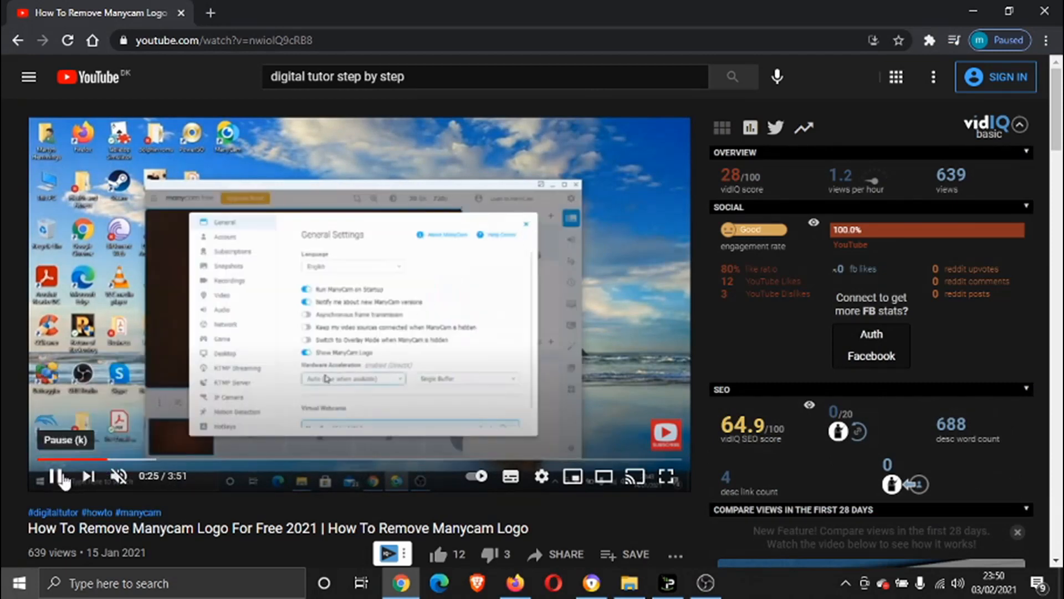
pyautogui.click(58, 475)
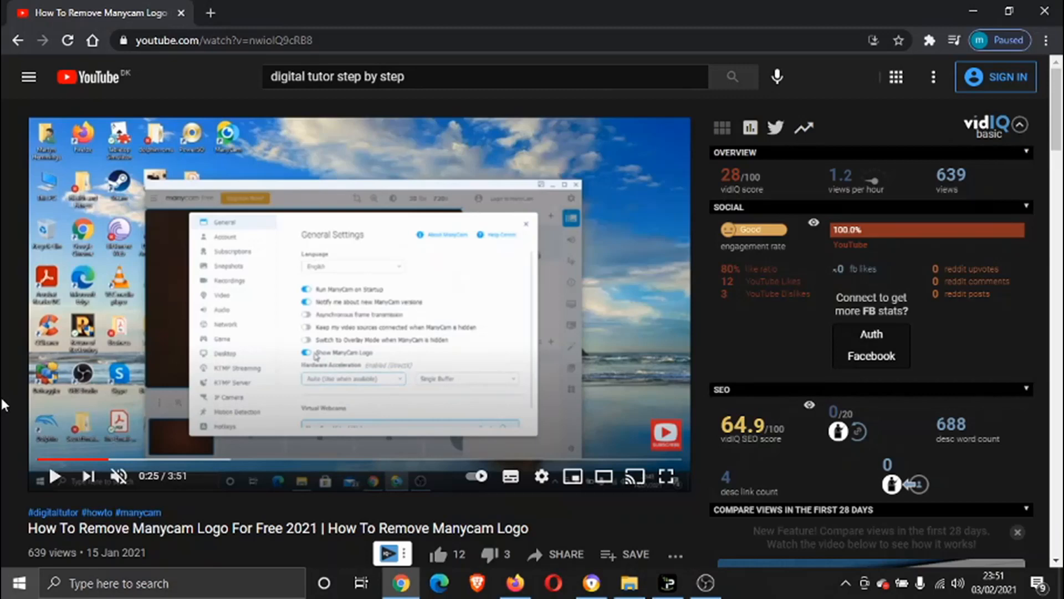
pyautogui.moveTo(316, 387)
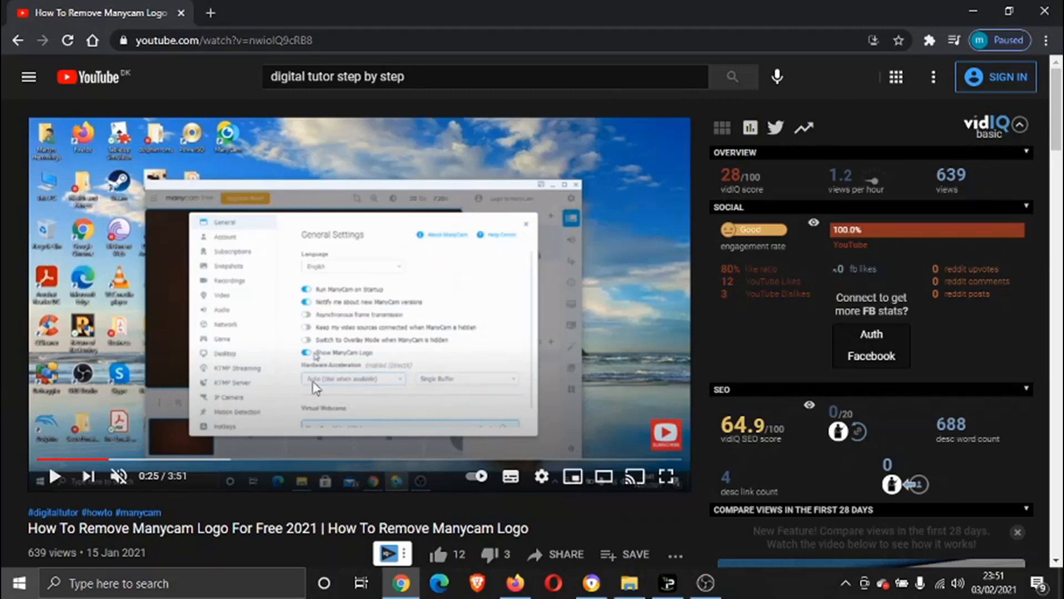
pyautogui.moveTo(320, 365)
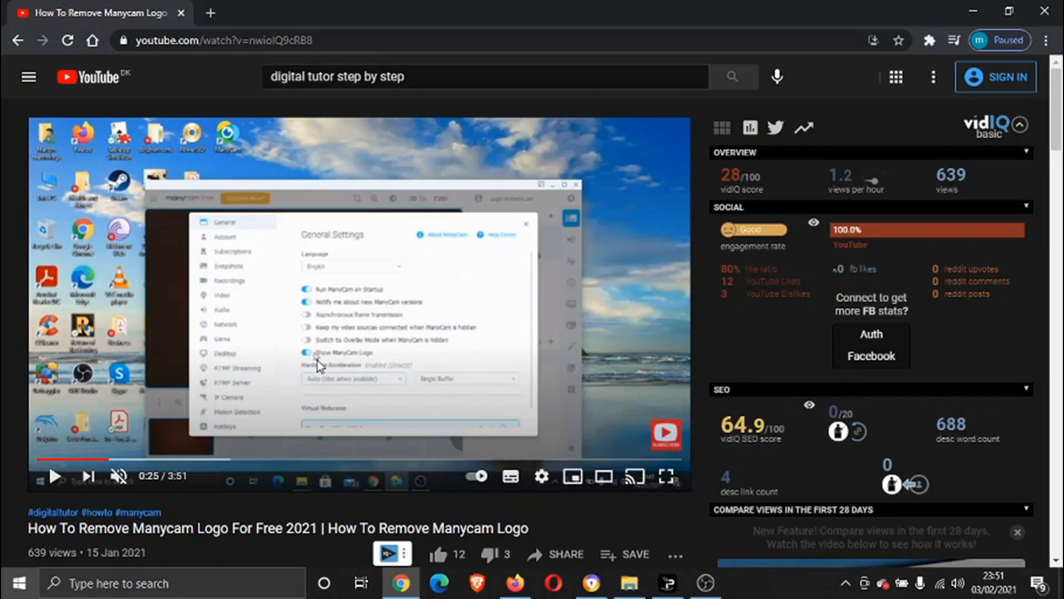
pyautogui.moveTo(6, 386)
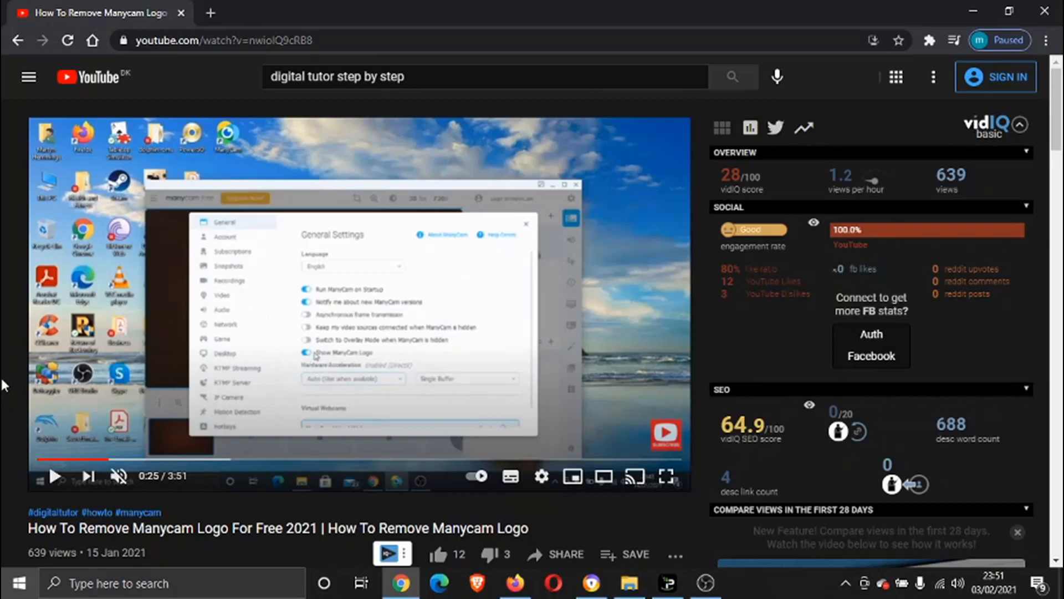
pyautogui.moveTo(312, 356)
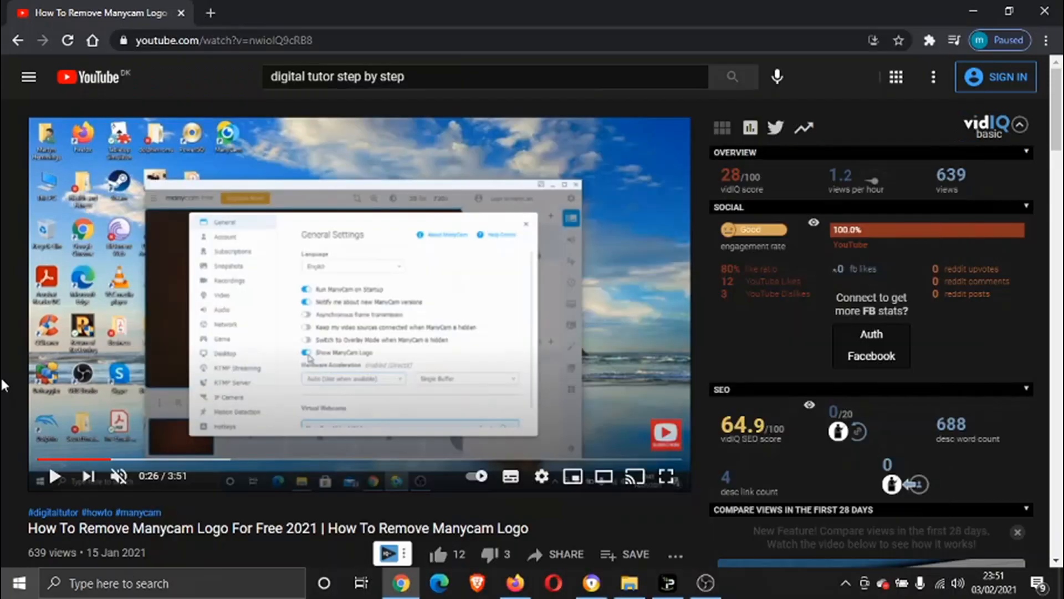
pyautogui.moveTo(224, 387)
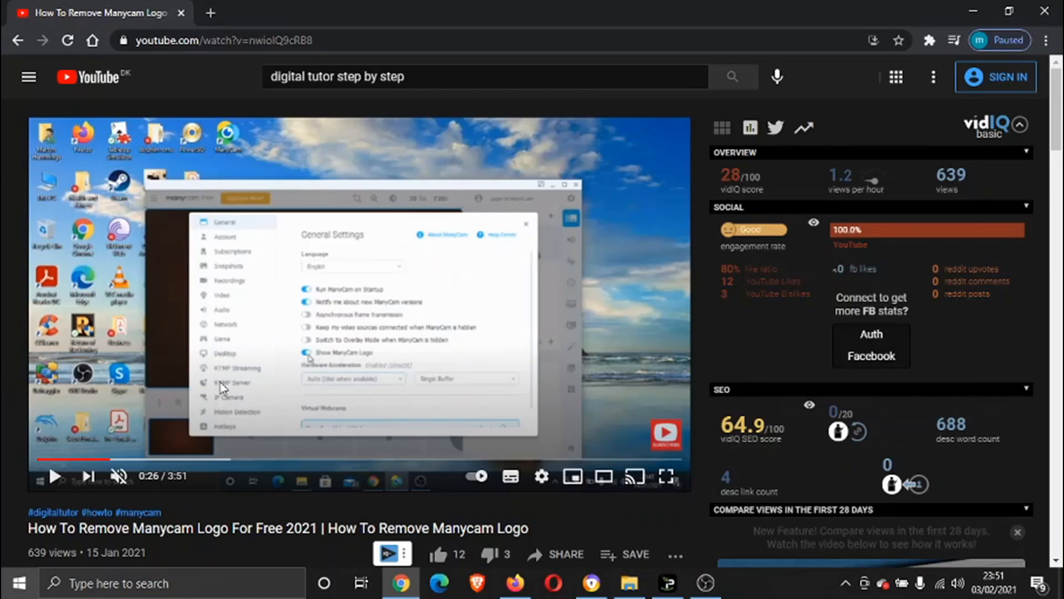
pyautogui.moveTo(295, 356)
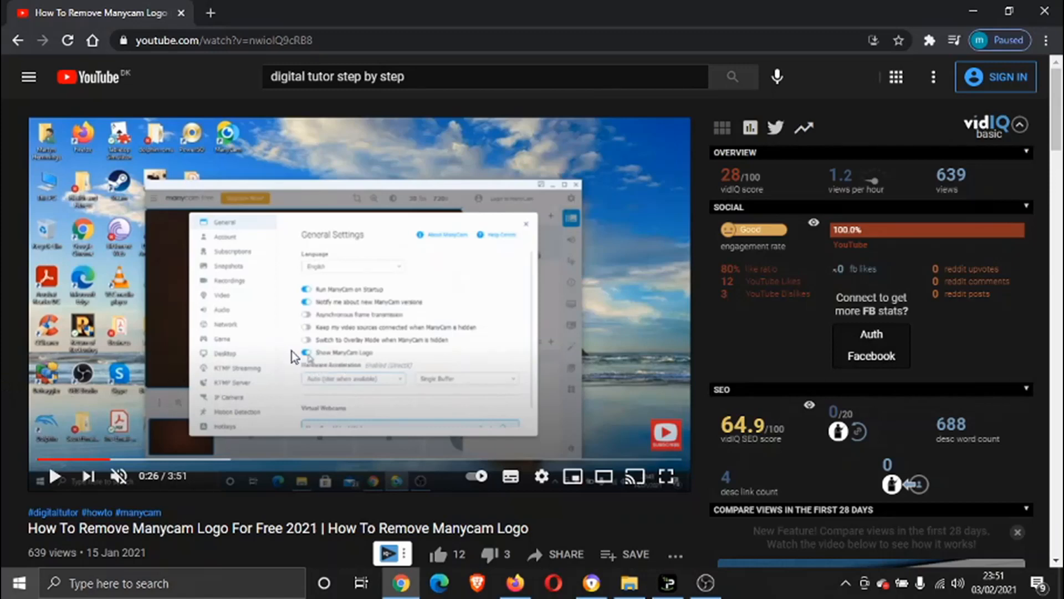
pyautogui.moveTo(4, 367)
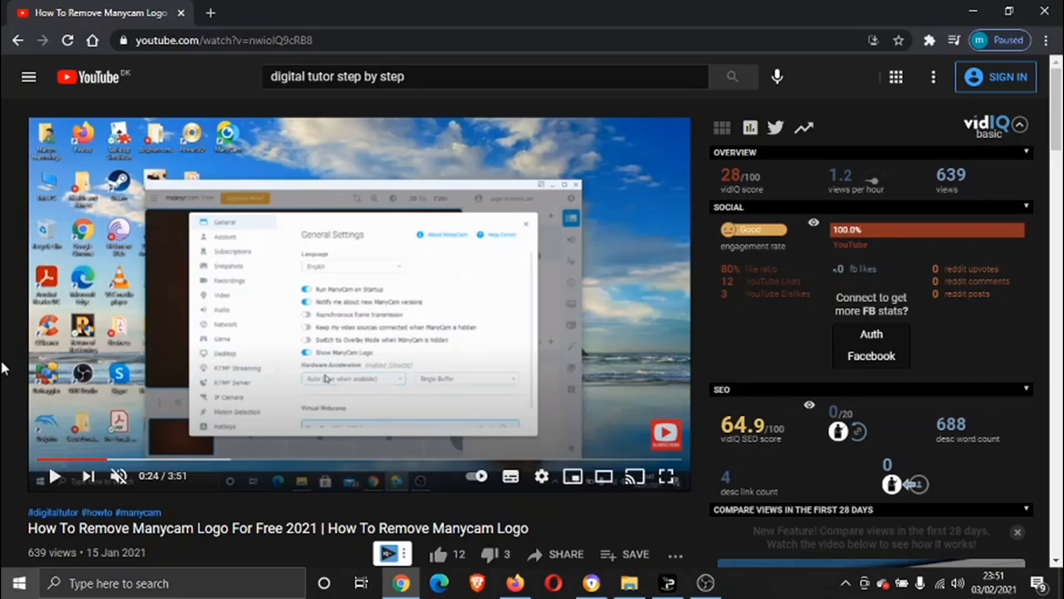
pyautogui.moveTo(413, 316)
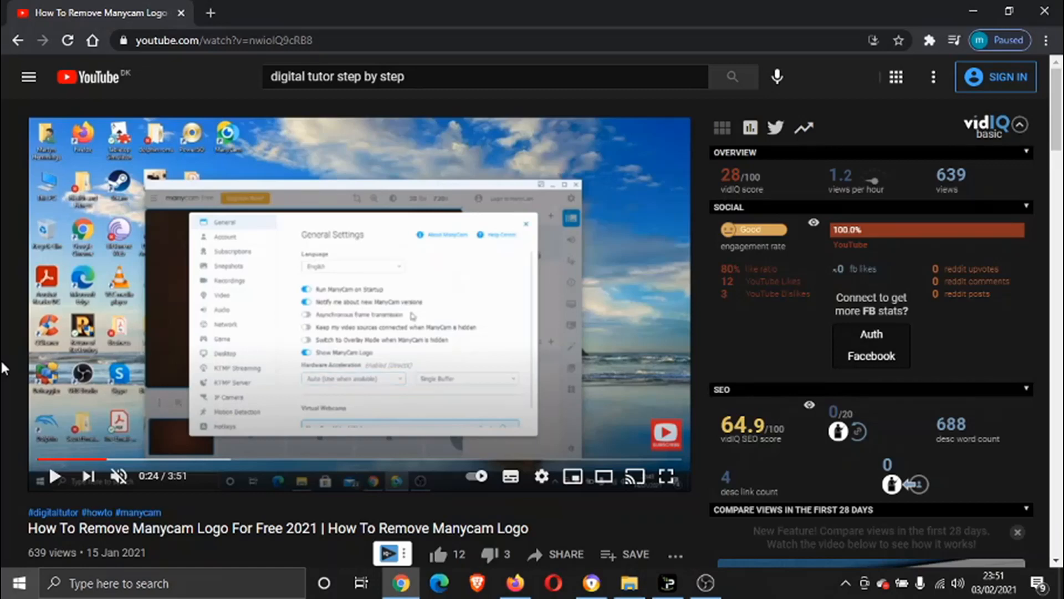